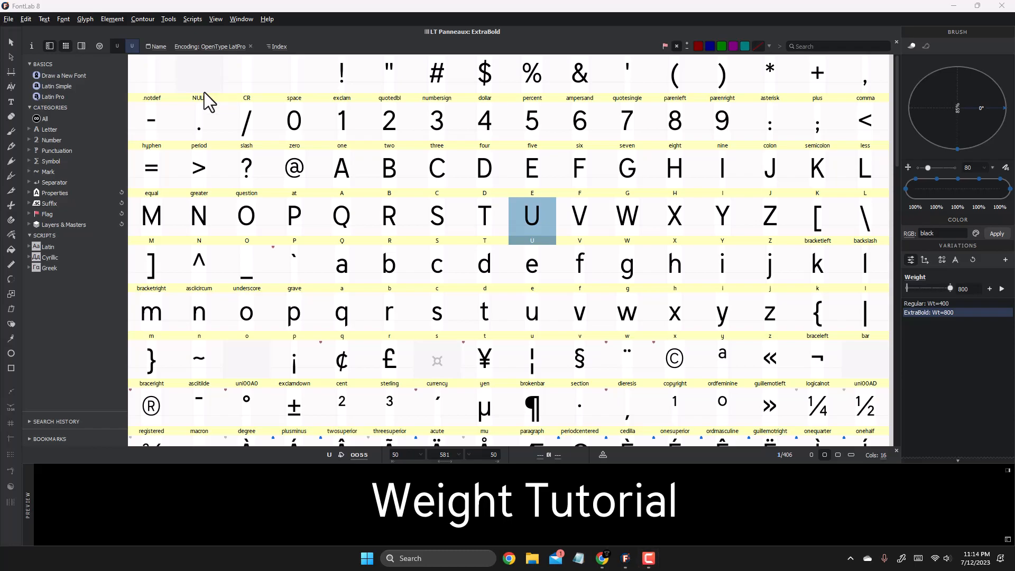
mouse_move(343, 98)
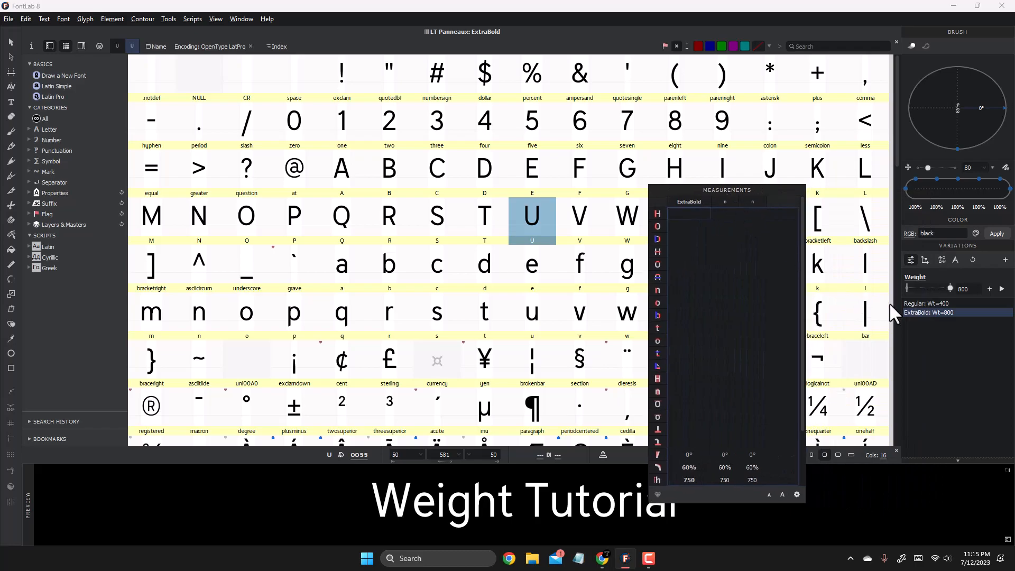
Step: Measure the ExtraBold master's current stem widths in the Measurements panel
click(932, 303)
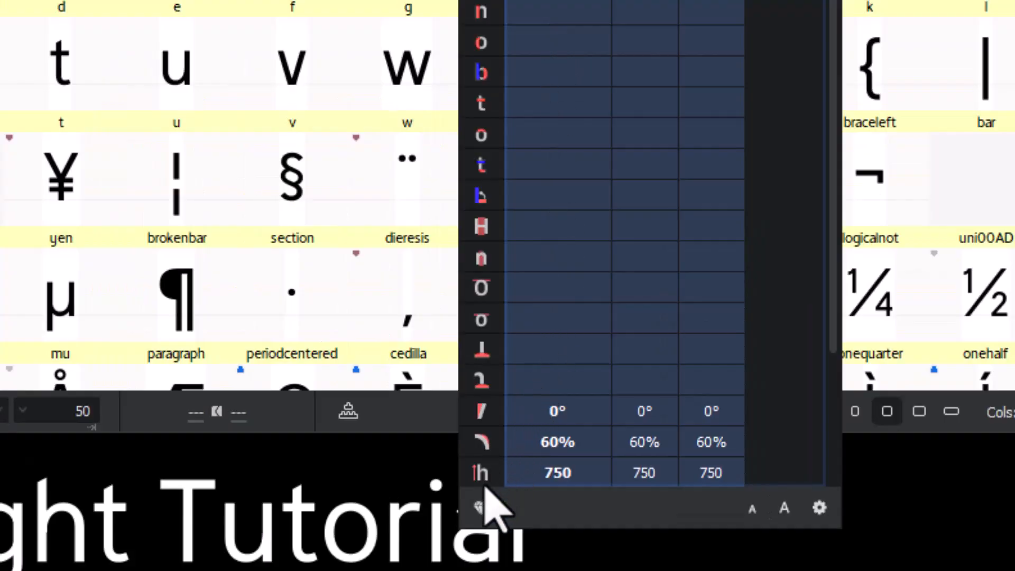
click(480, 507)
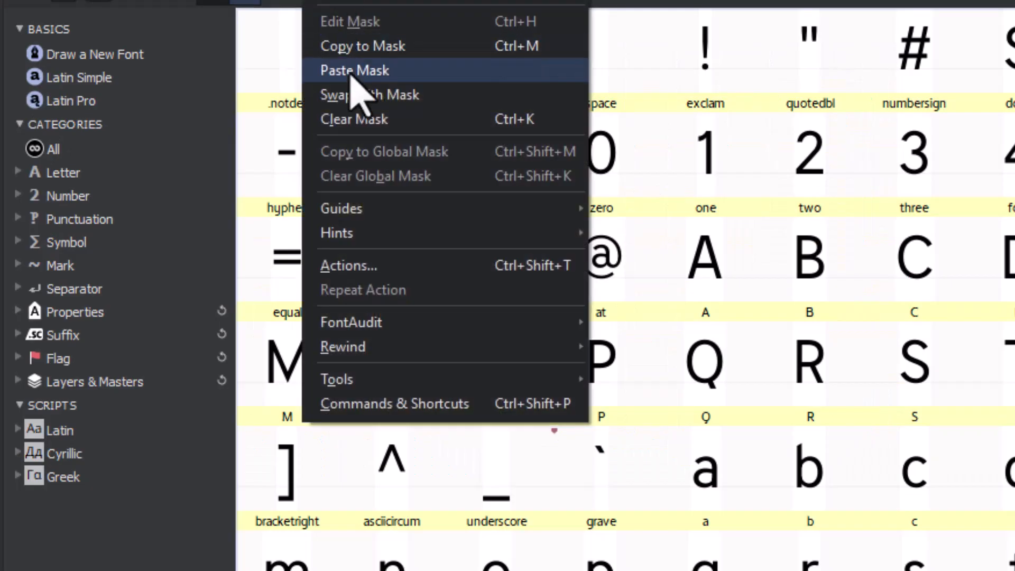
Step: Open the Actions dialog on the Adjust stems action for the current glyph
click(349, 265)
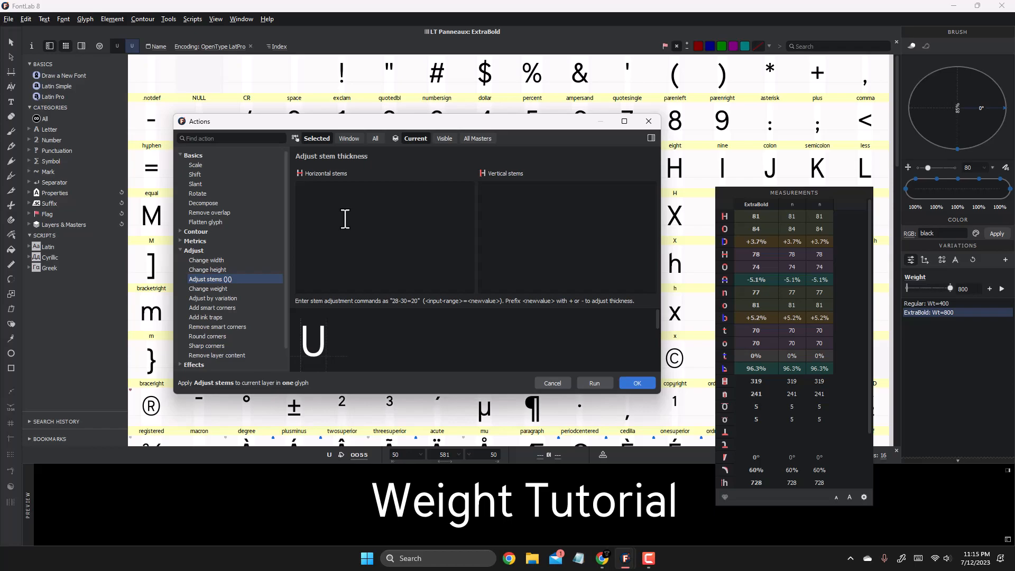
mouse_move(542, 171)
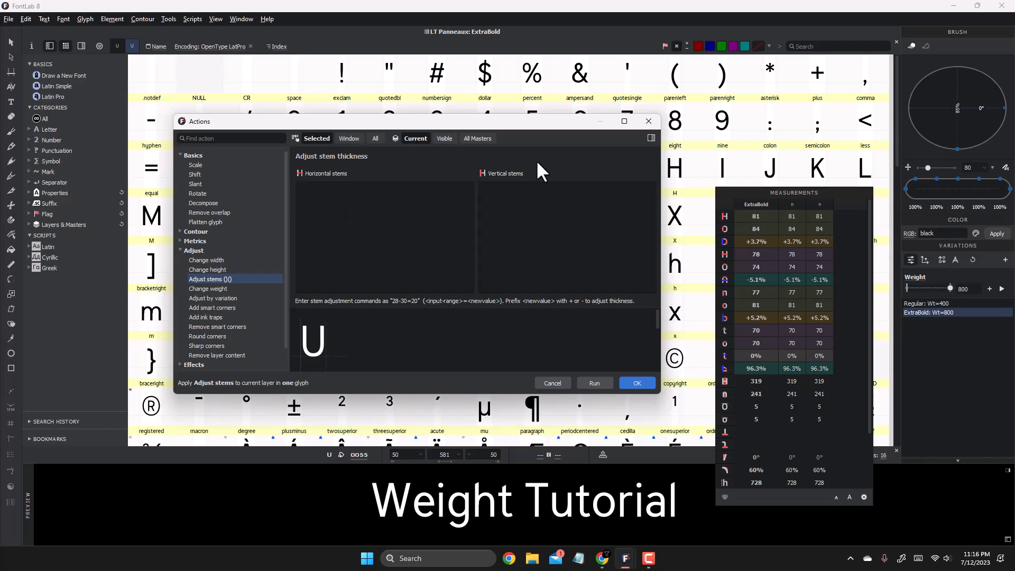
Step: Enter stem mappings 81=150 for vertical stems and 78=135 for horizontal stems
text(81)
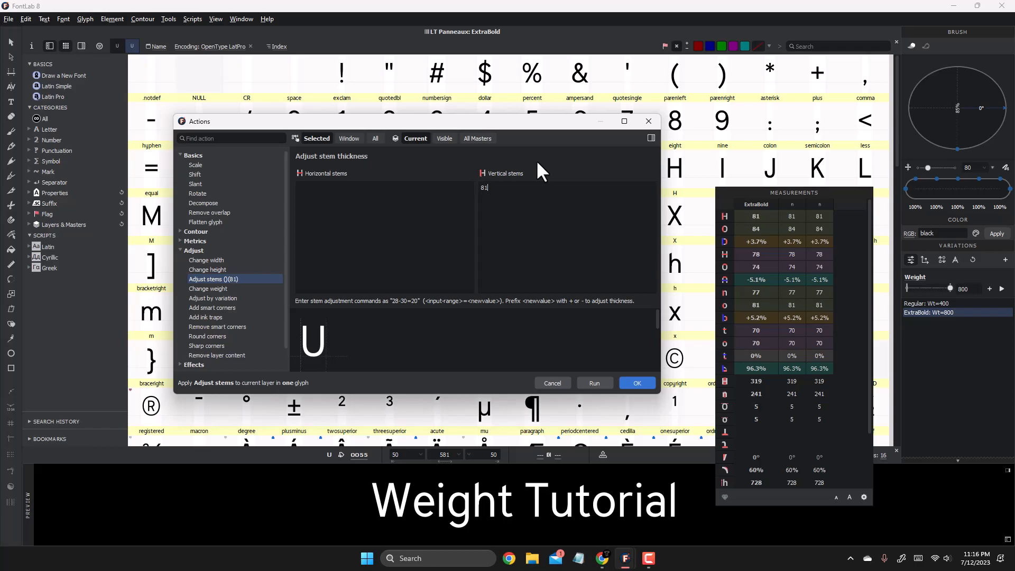
text(=)
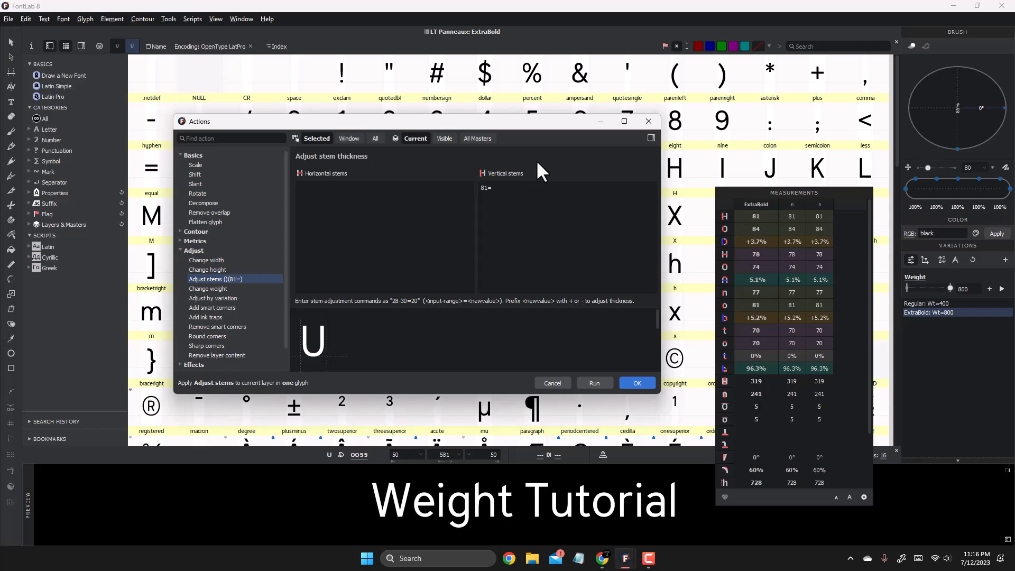
text(150)
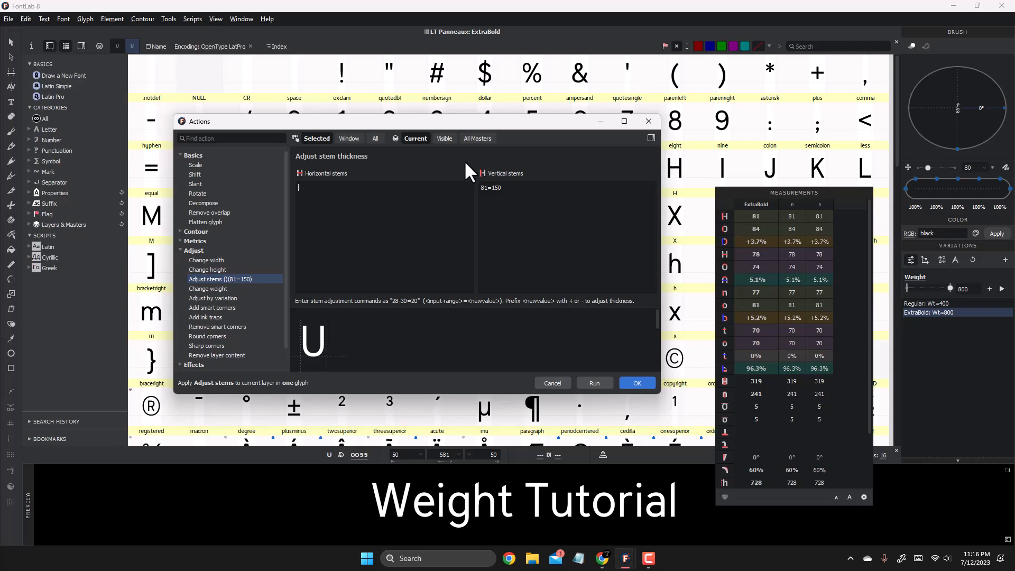
text(78)
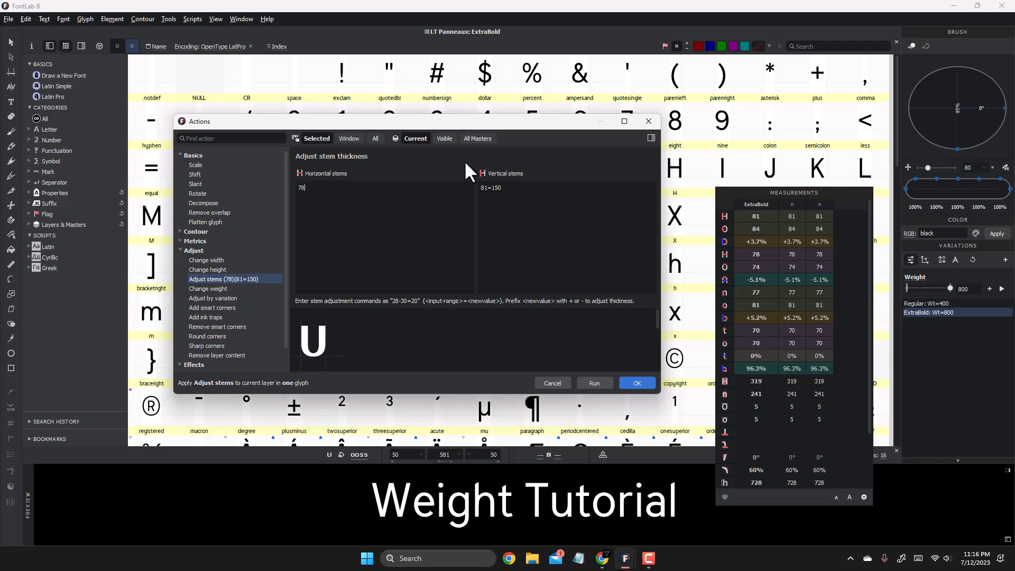
text(=)
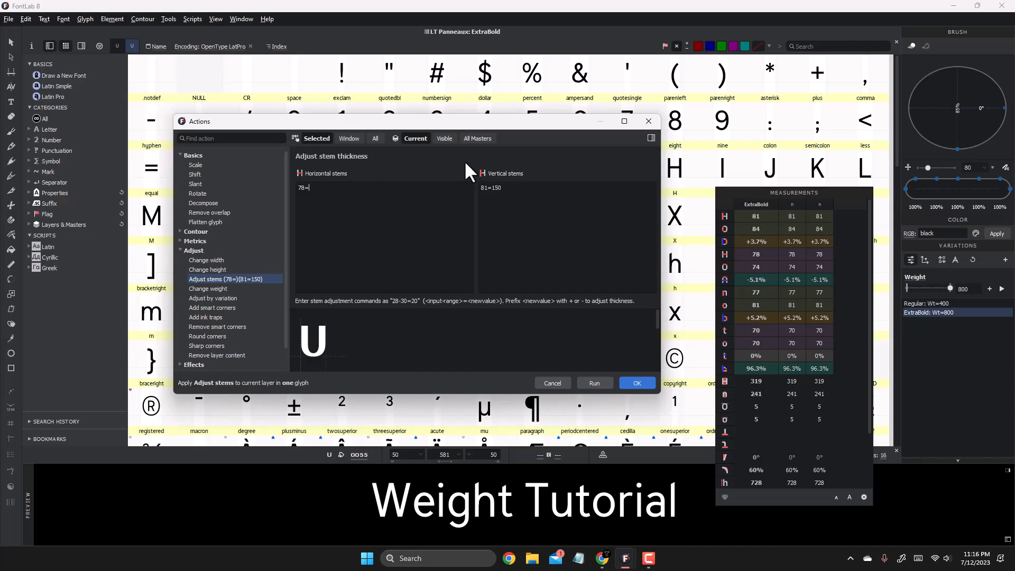
text(100)
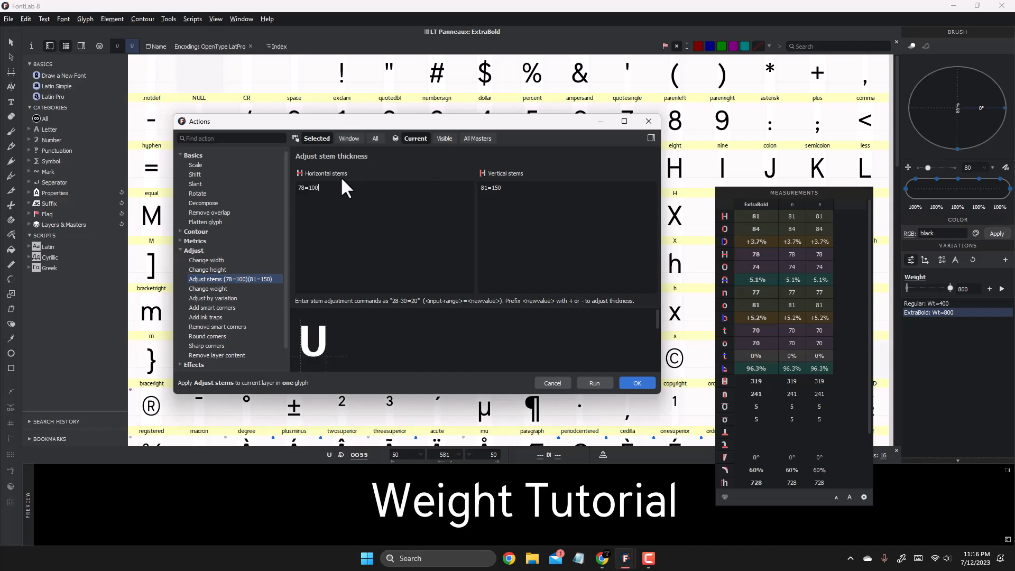
text(18)
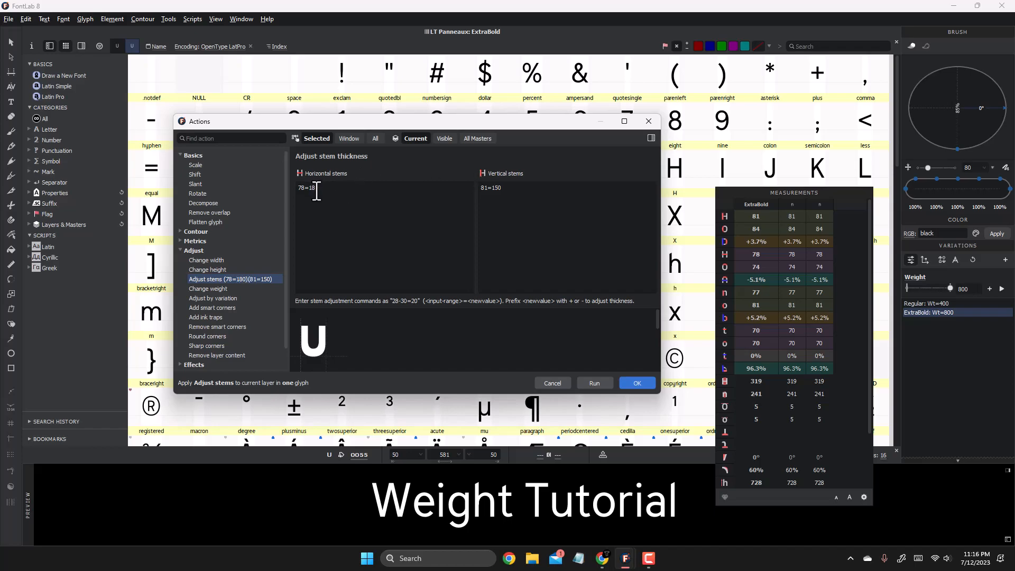
text(15)
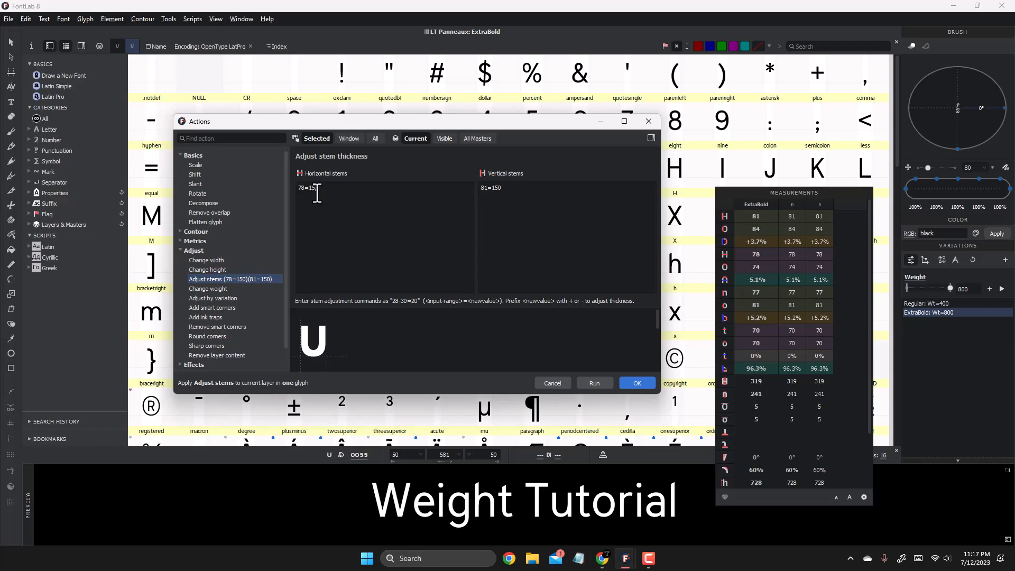
text(130)
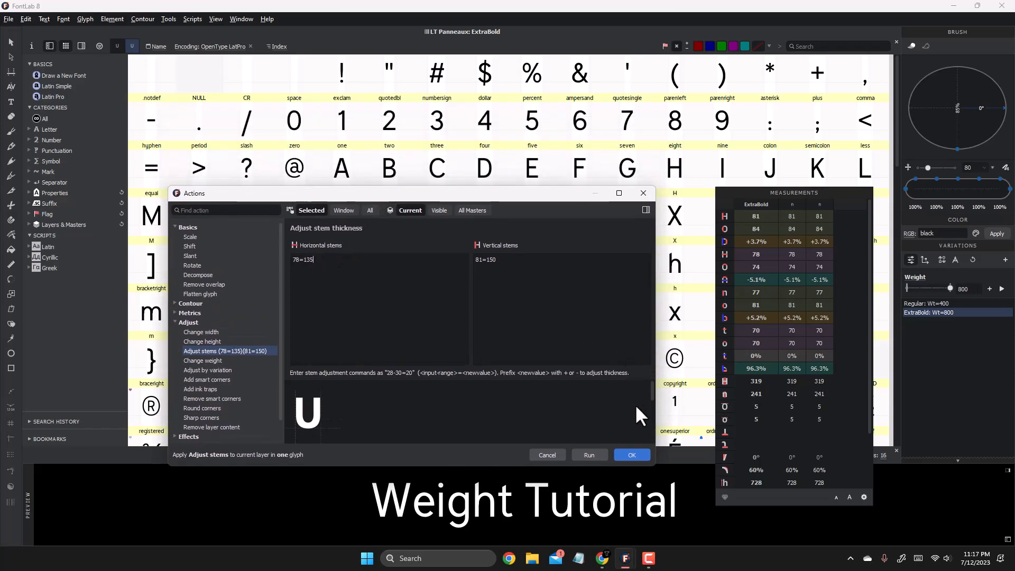
Step: Apply Adjust stems to U, inspect its 150-unit verticals, then return to the grid
click(631, 455)
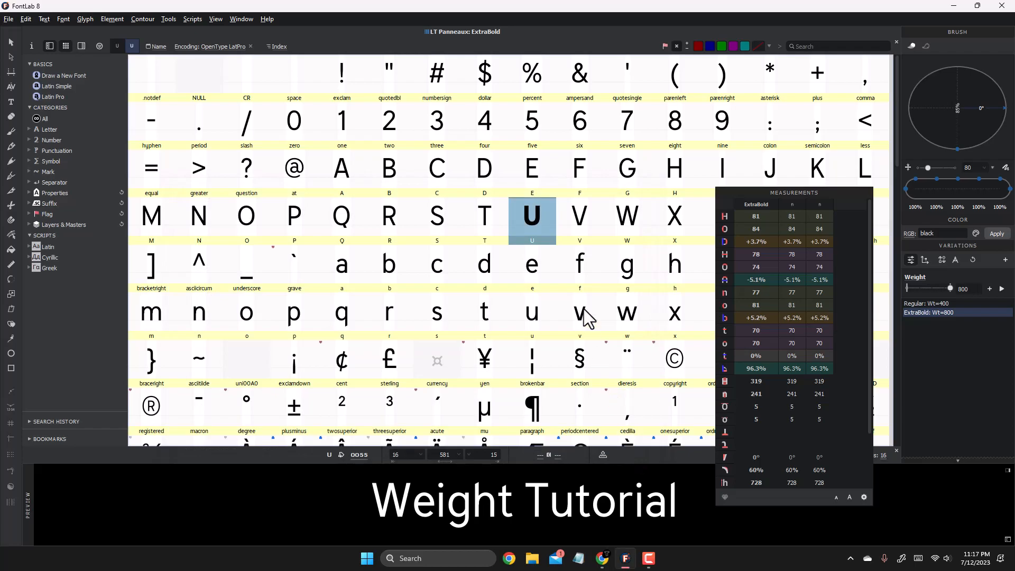
double_click(532, 215)
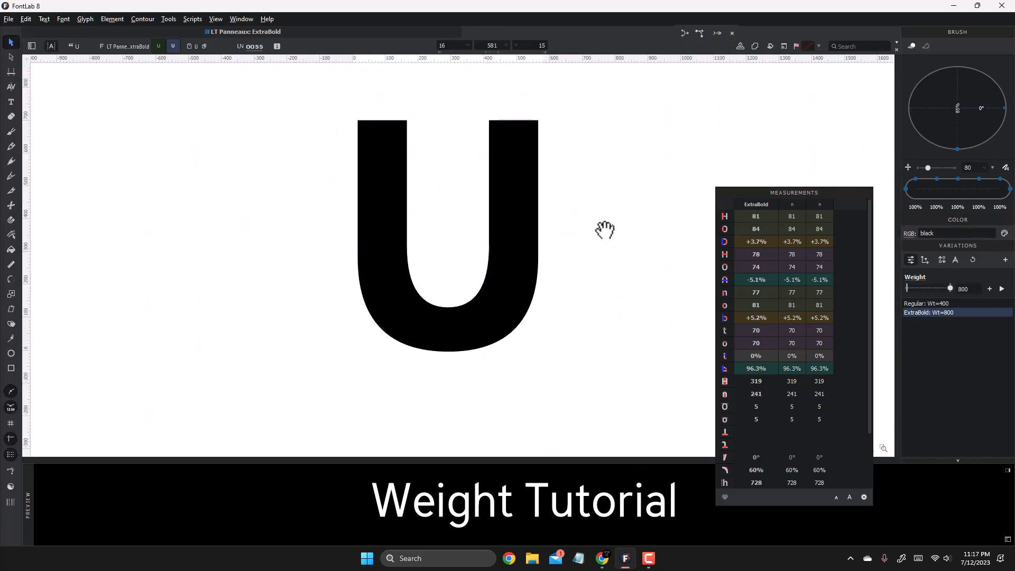
click(740, 46)
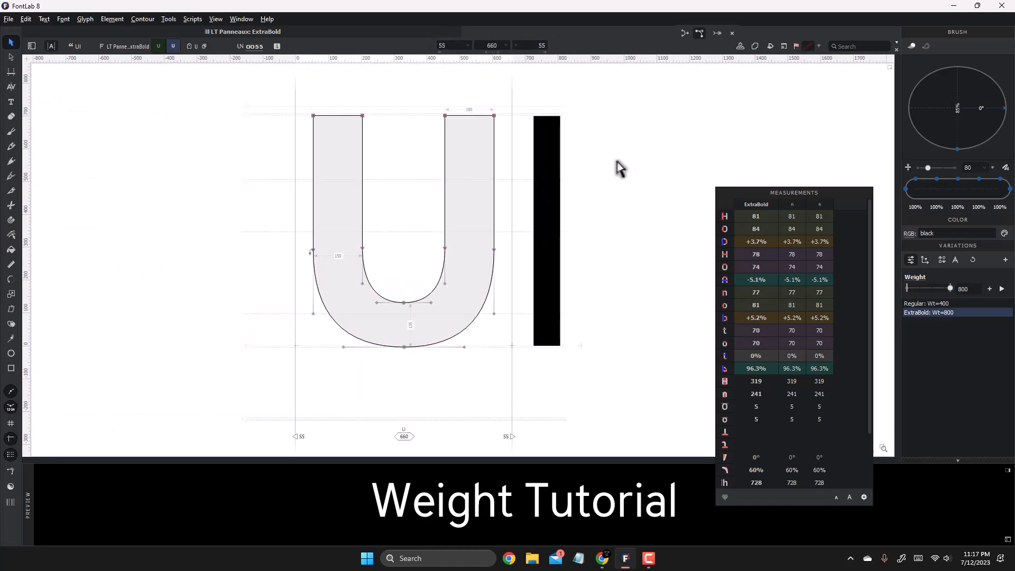
click(169, 19)
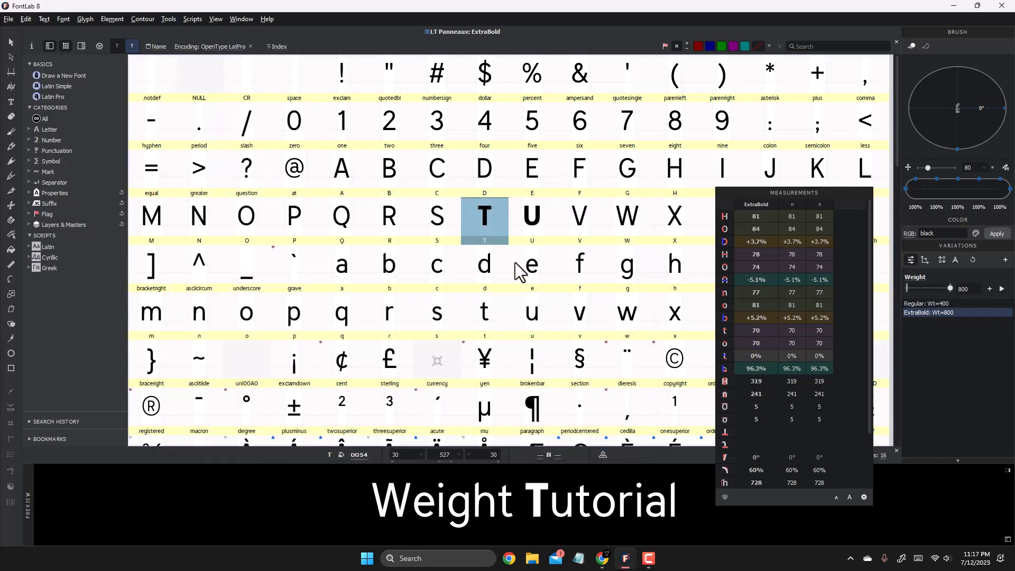
Step: Repeat the stem thickening on T, E, F, I and L in the Font window
double_click(485, 215)
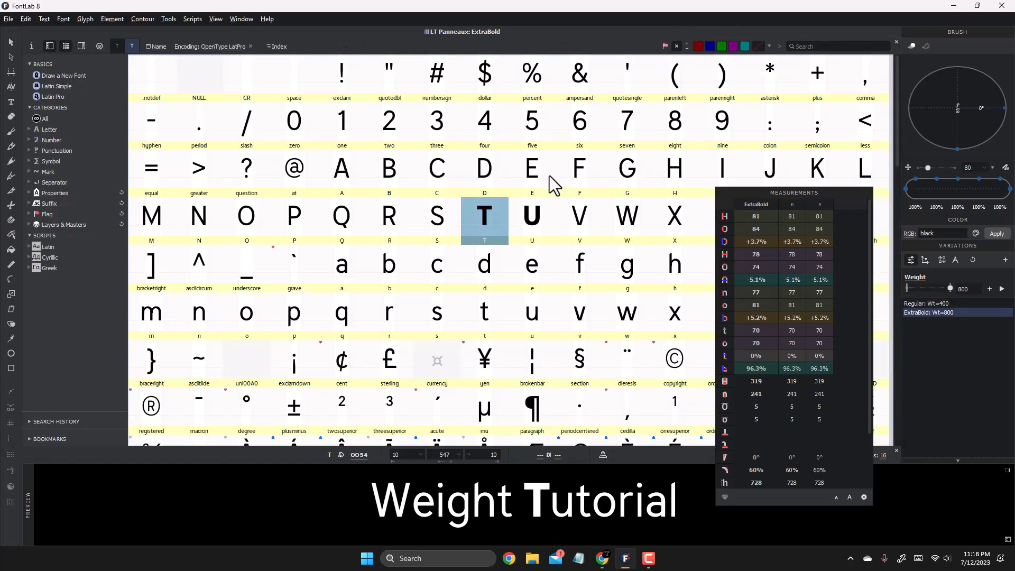
click(167, 19)
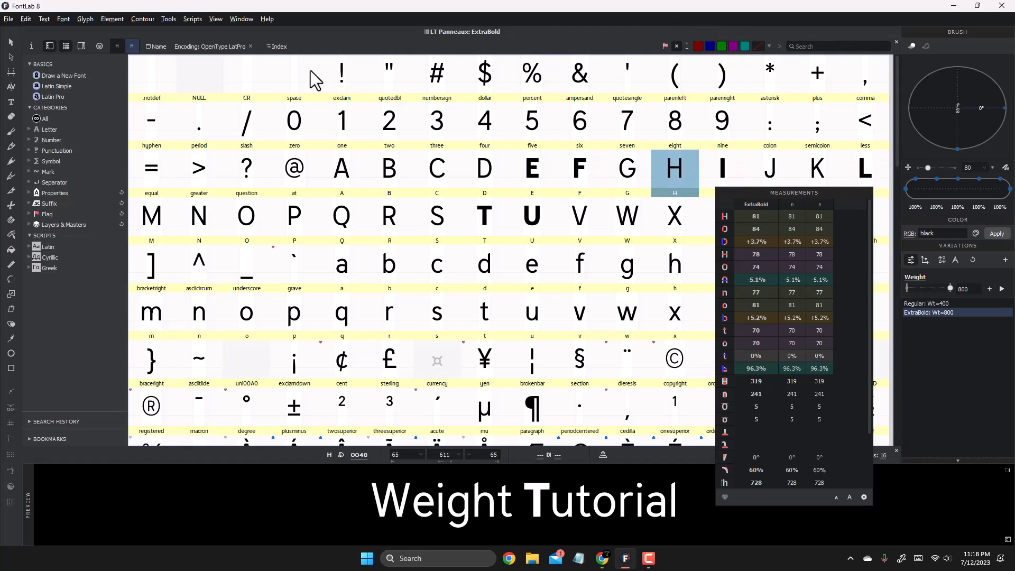
click(246, 215)
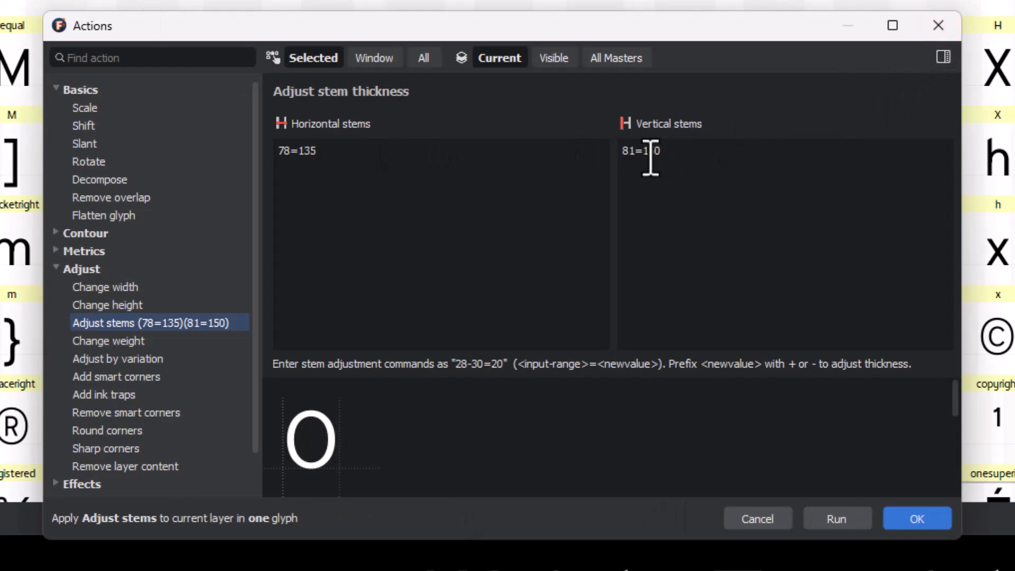
Step: Apply the same Adjust stems values to the O
text(50)
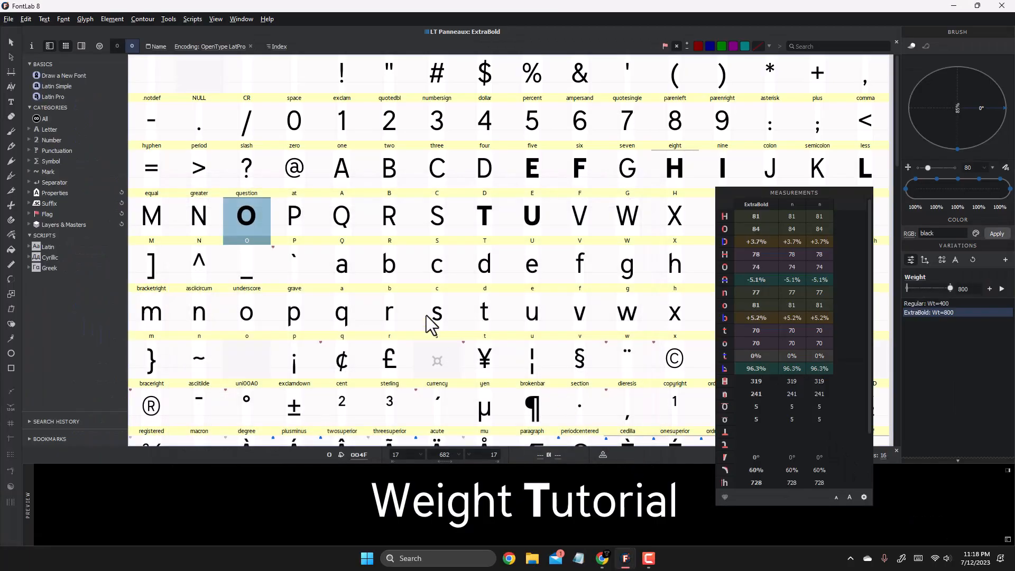
double_click(246, 215)
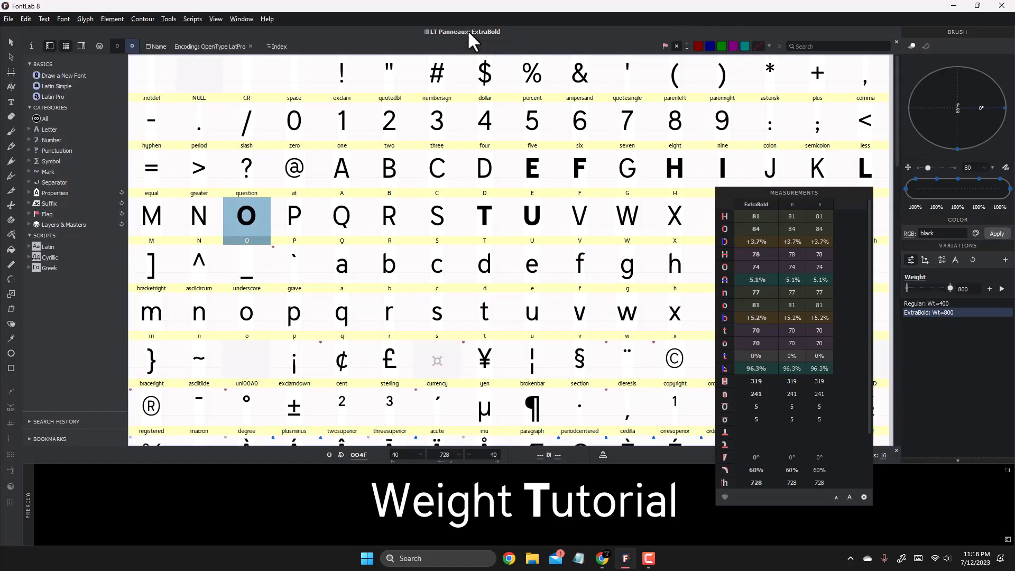
Step: Run Adjust stems on P with an 84=150 mapping and open its heavier outline
click(168, 18)
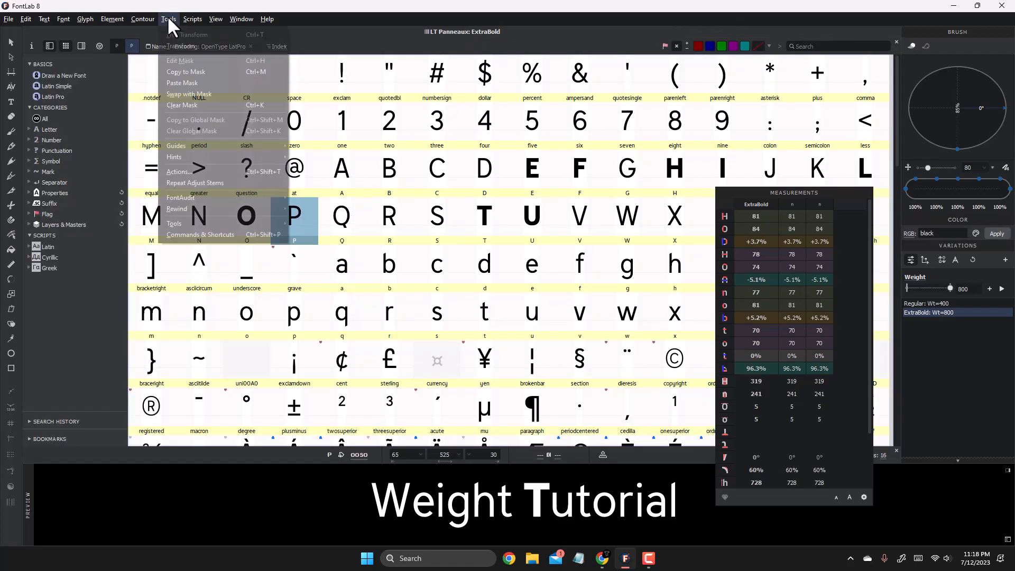
click(179, 172)
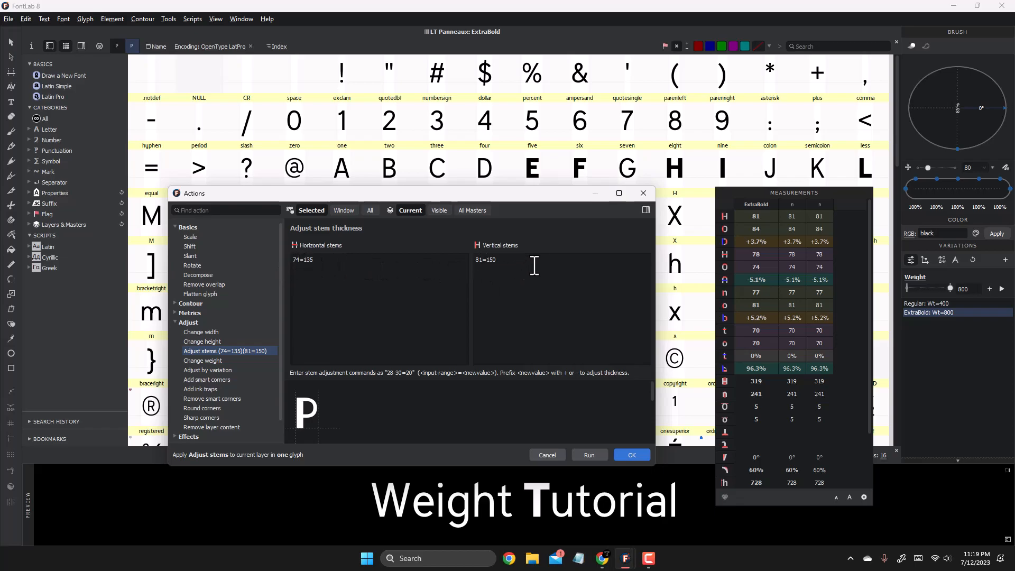
text(8)
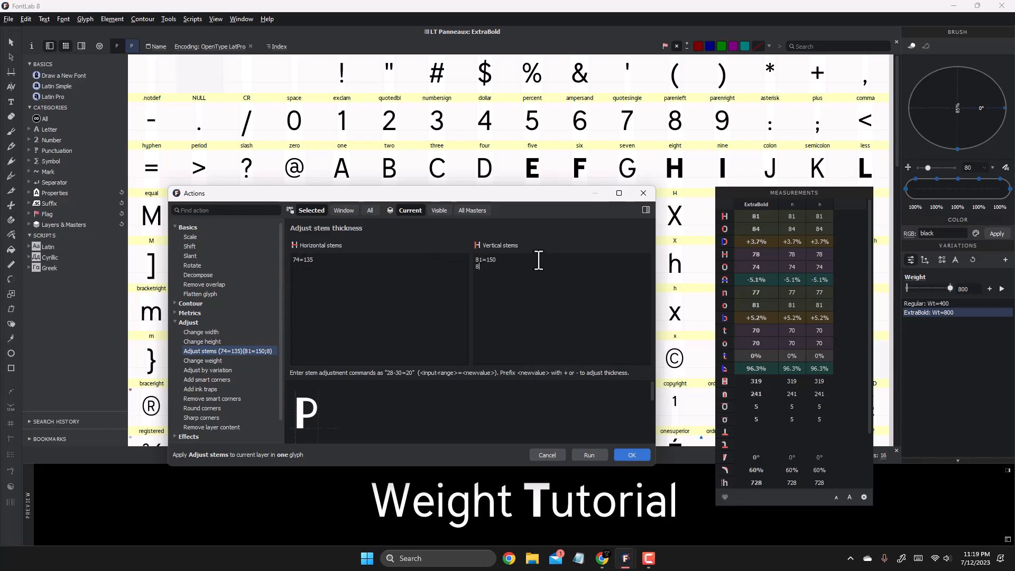
text(4=150)
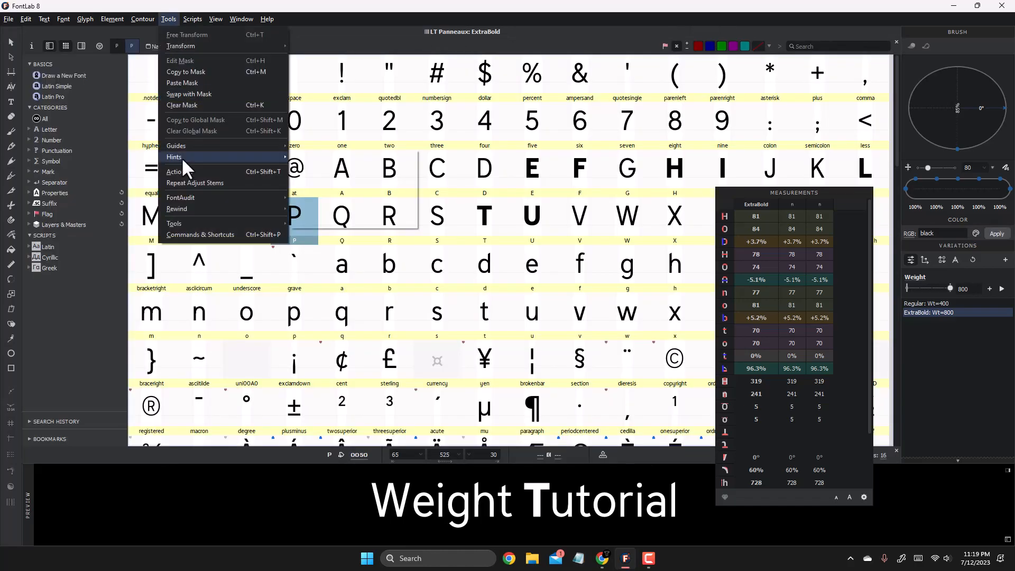
click(176, 172)
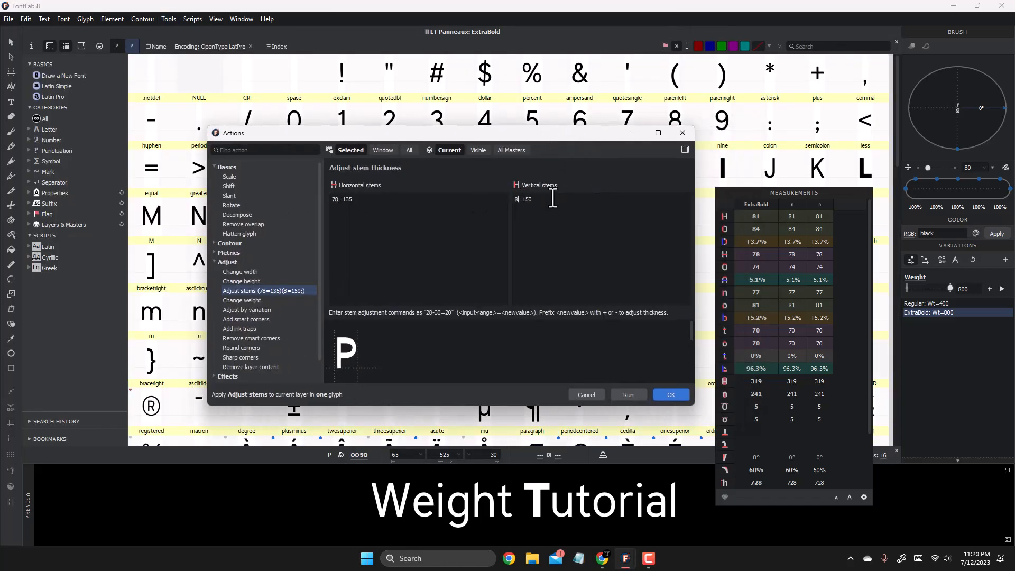
click(671, 395)
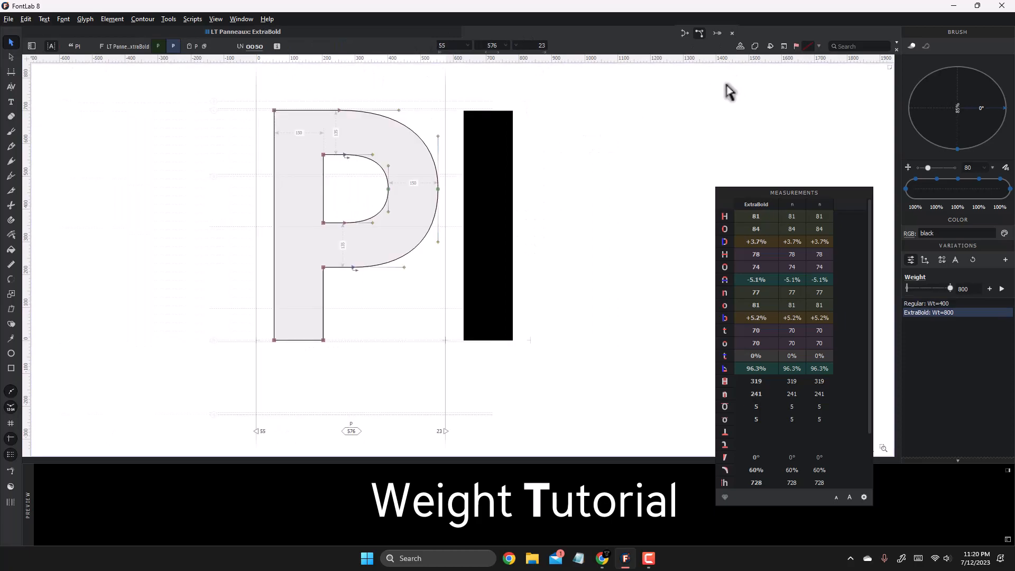
Step: Select B, then D, and apply the Adjust stems thickening to each
click(65, 46)
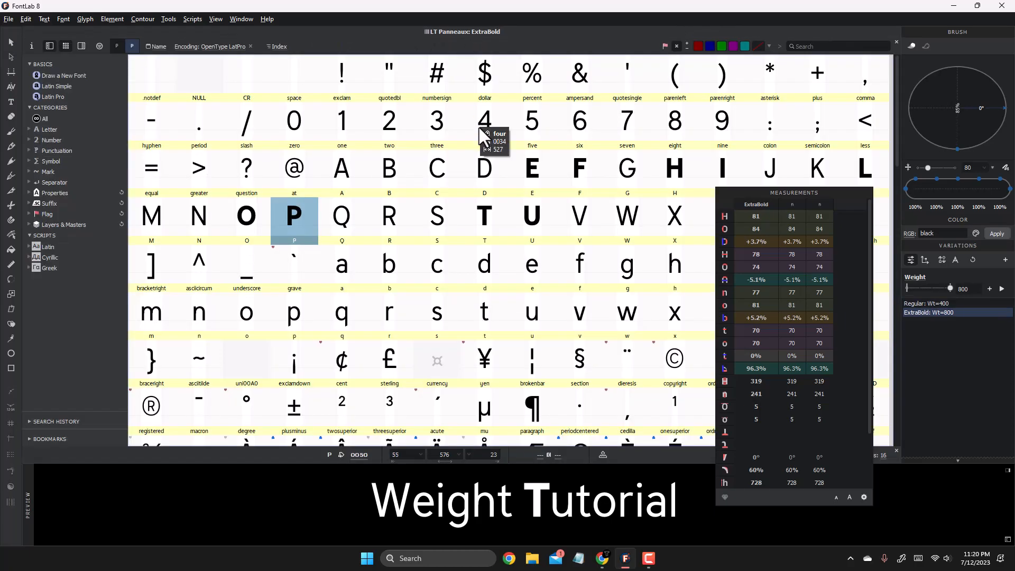
scroll(down, 3)
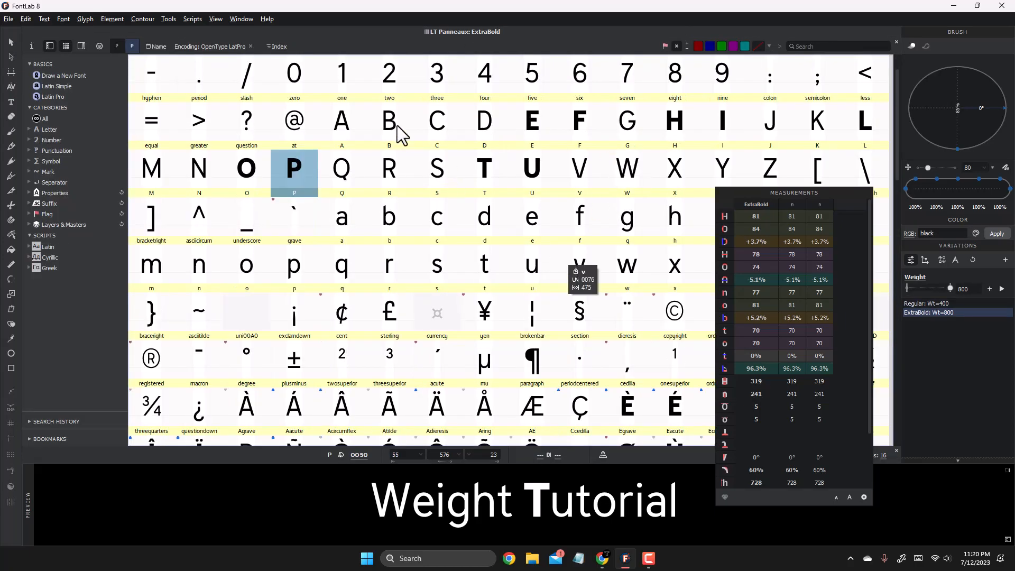
click(389, 120)
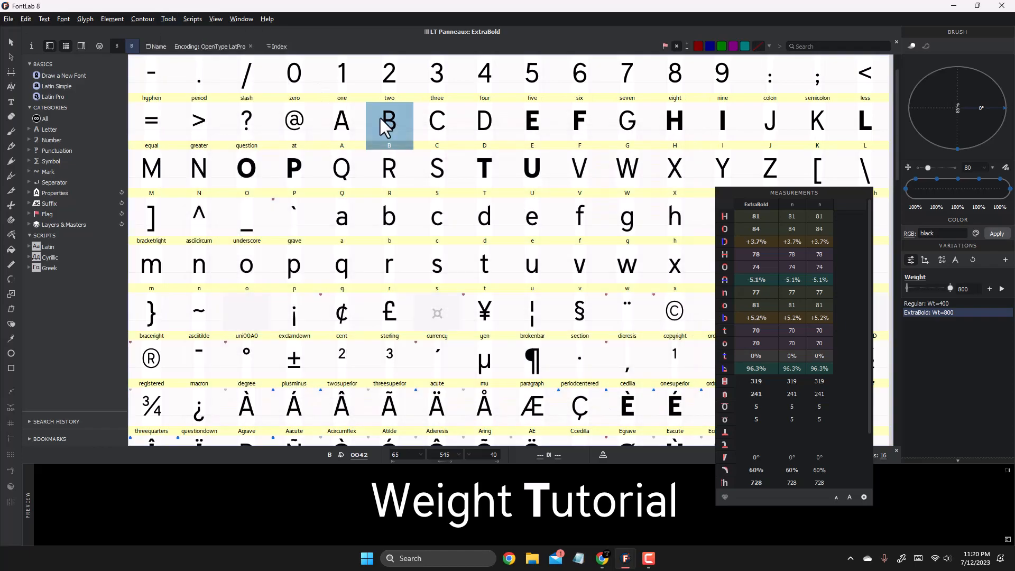
click(141, 19)
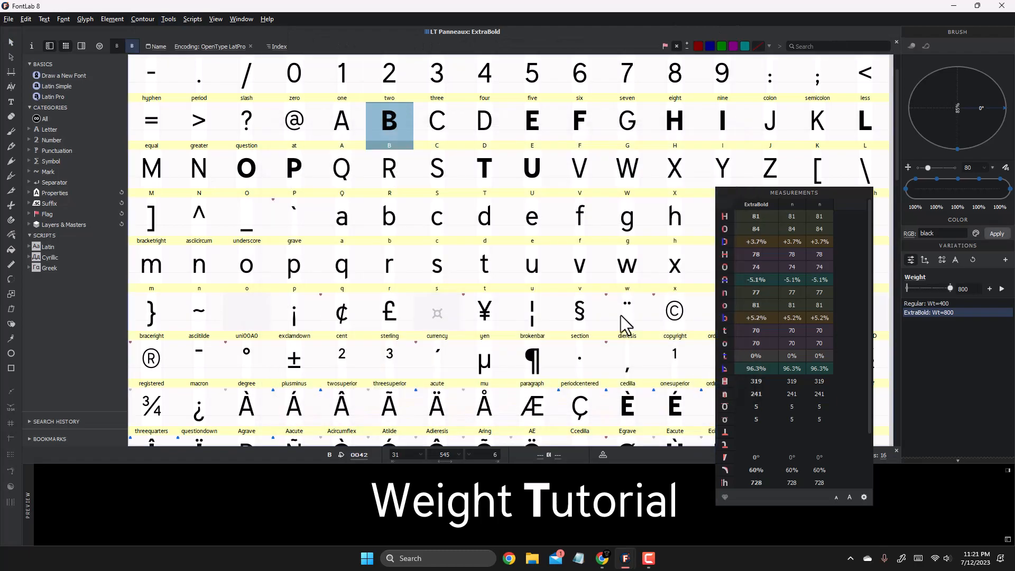
double_click(389, 121)
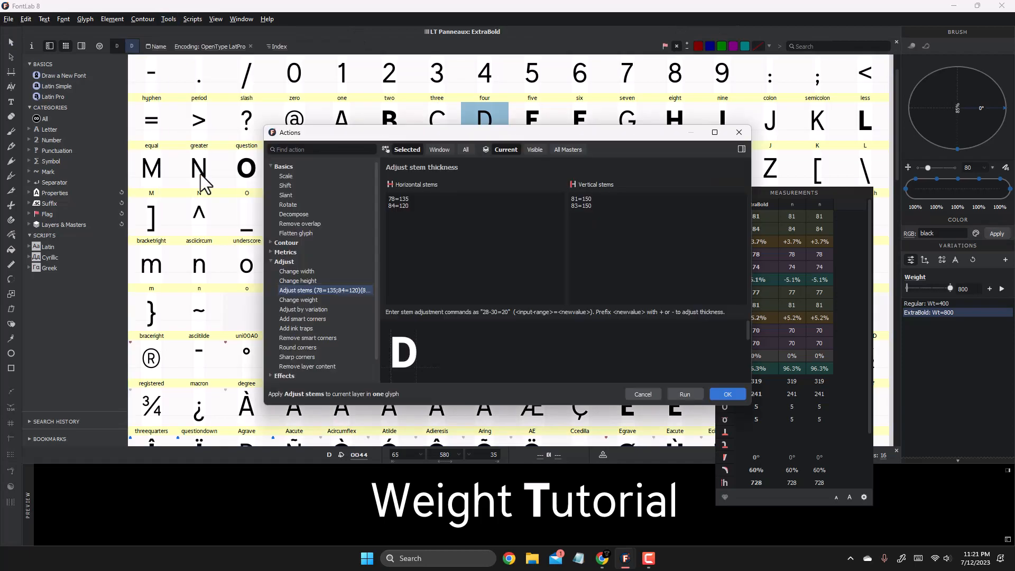
click(726, 393)
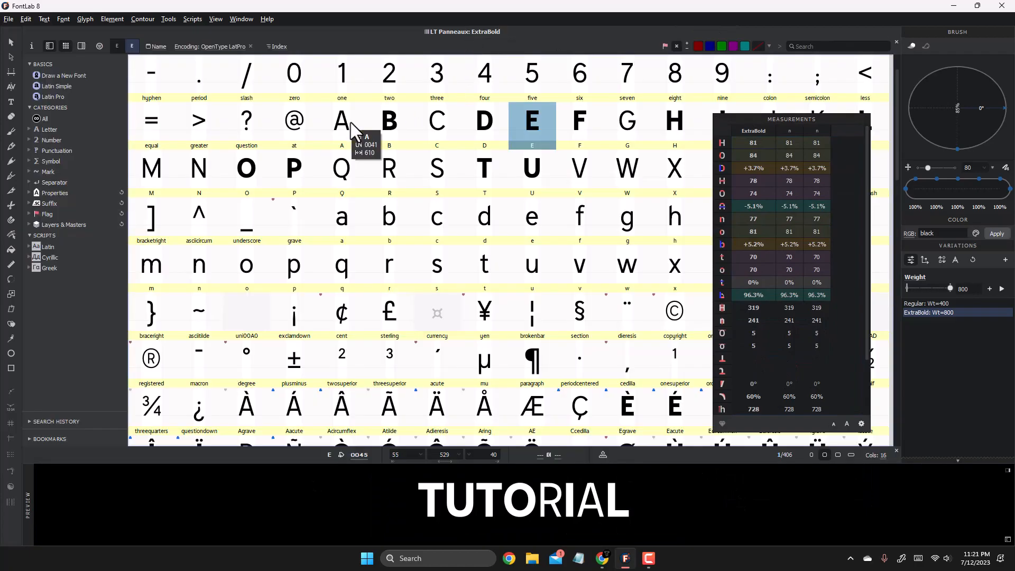
Step: Run Adjust stems on A with the existing values, making its accented forms heavier
click(167, 18)
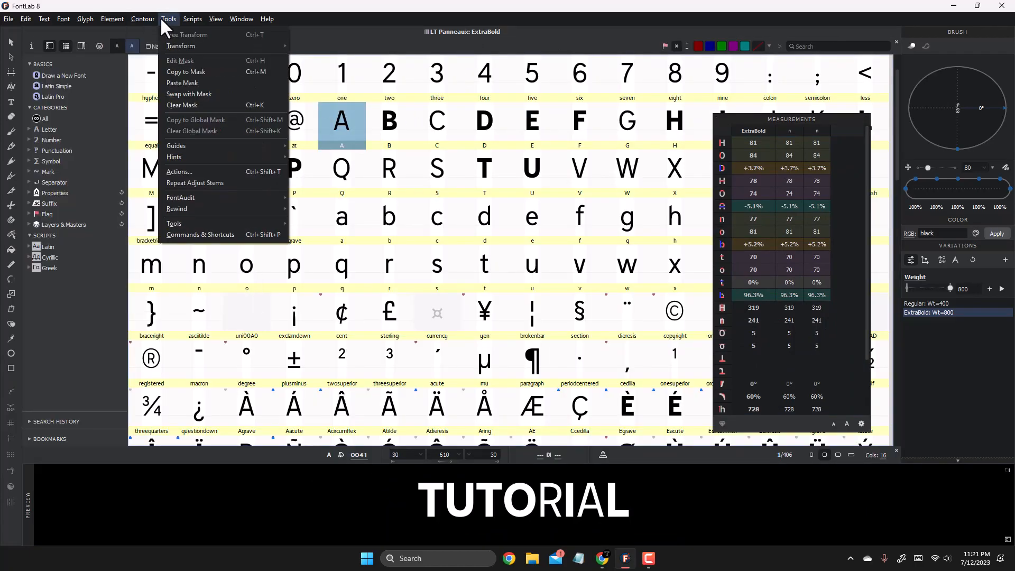
click(179, 171)
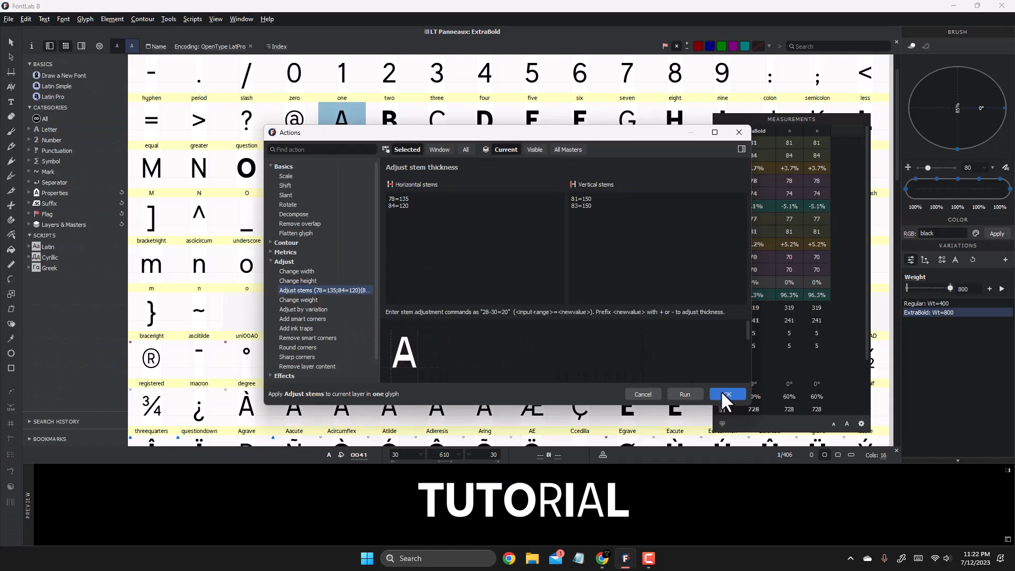
click(724, 395)
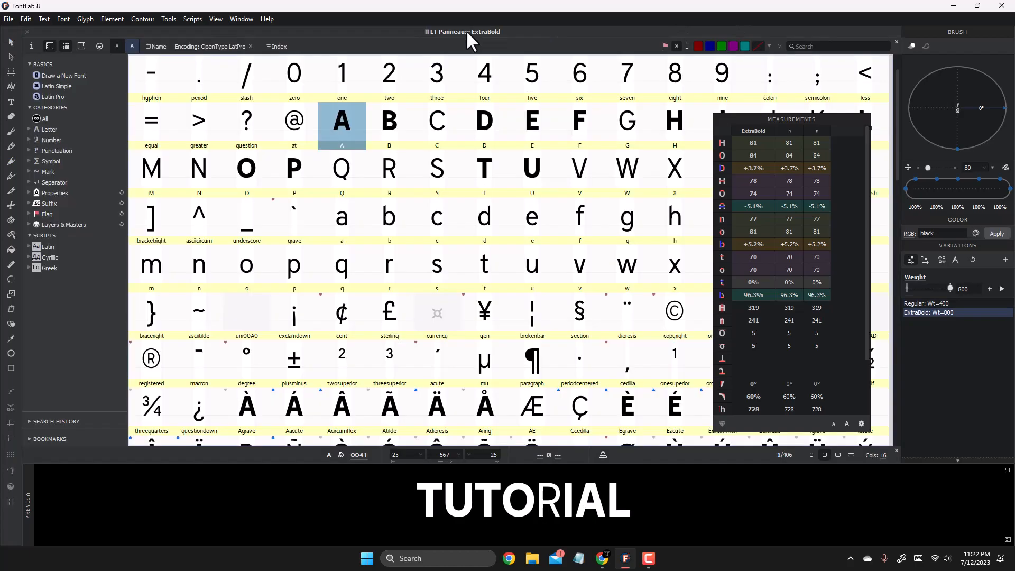
Step: Select the uppercase R in the glyph grid
click(389, 168)
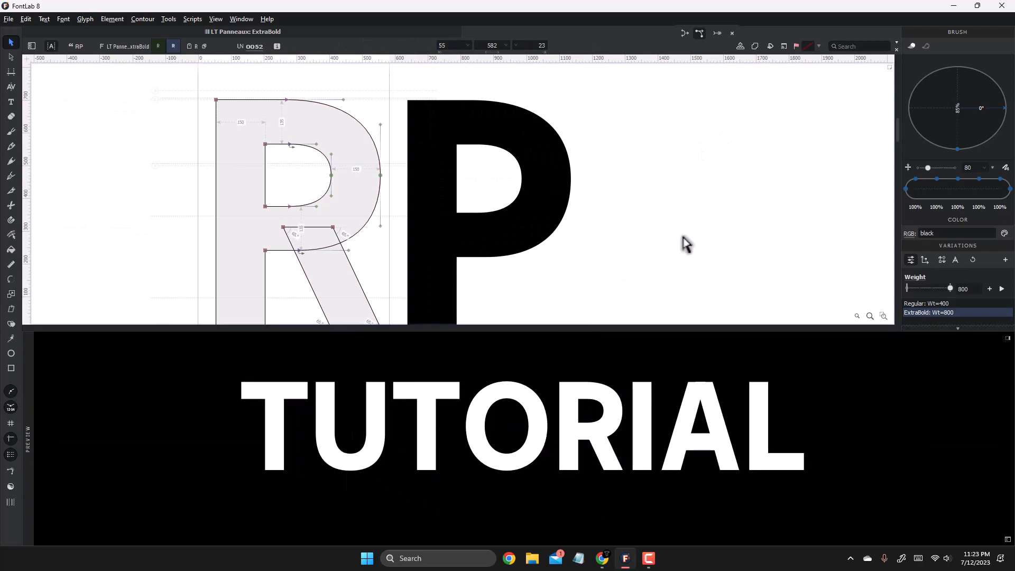
mouse_move(696, 245)
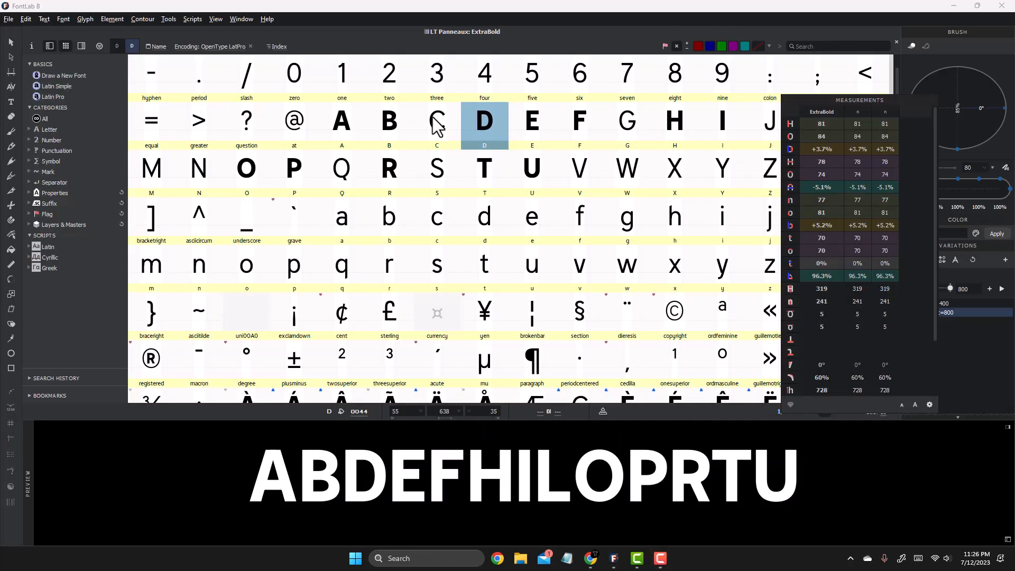
mouse_move(438, 105)
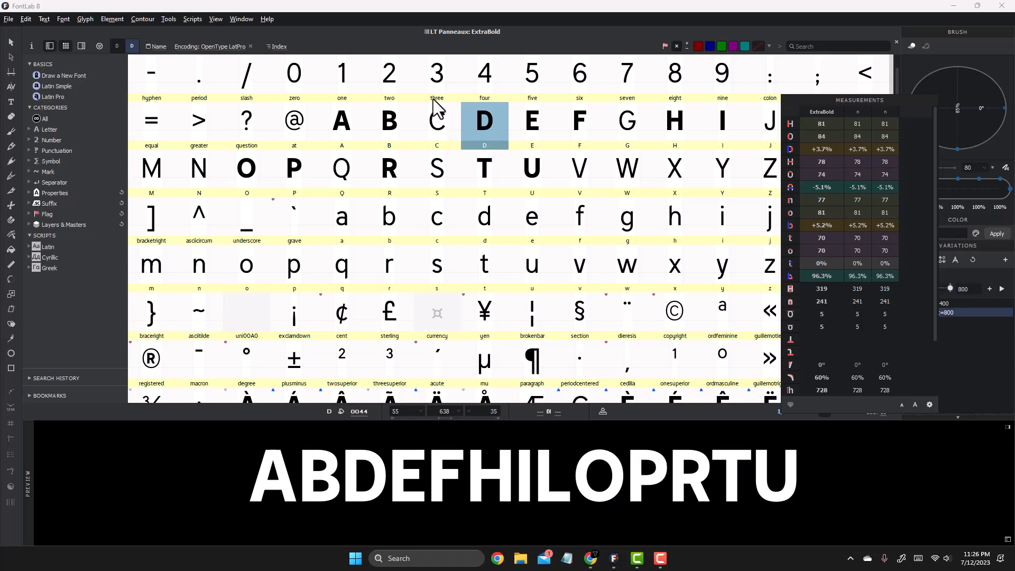
mouse_move(219, 265)
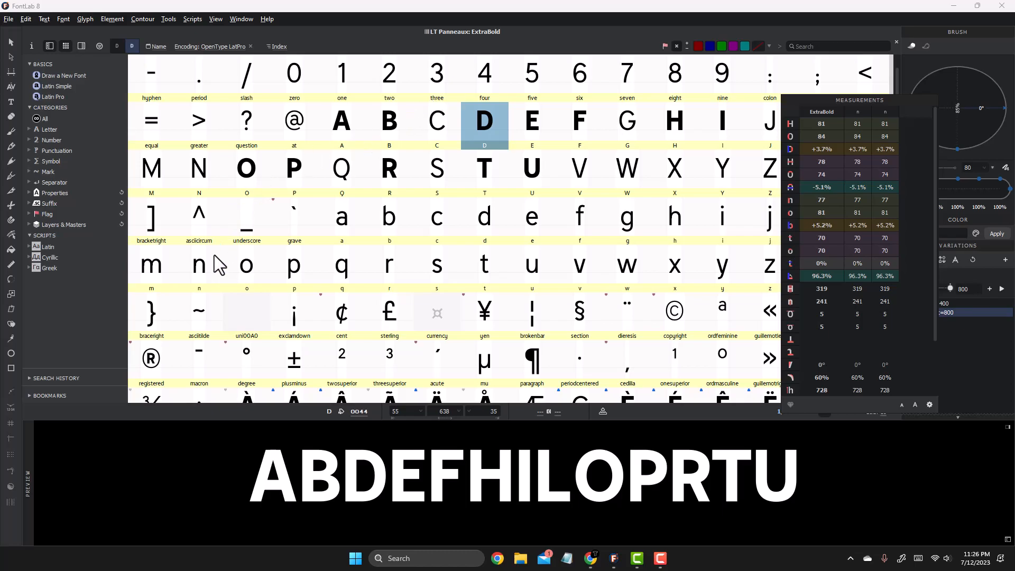
Step: Select the lowercase n cell in the Font window
click(198, 264)
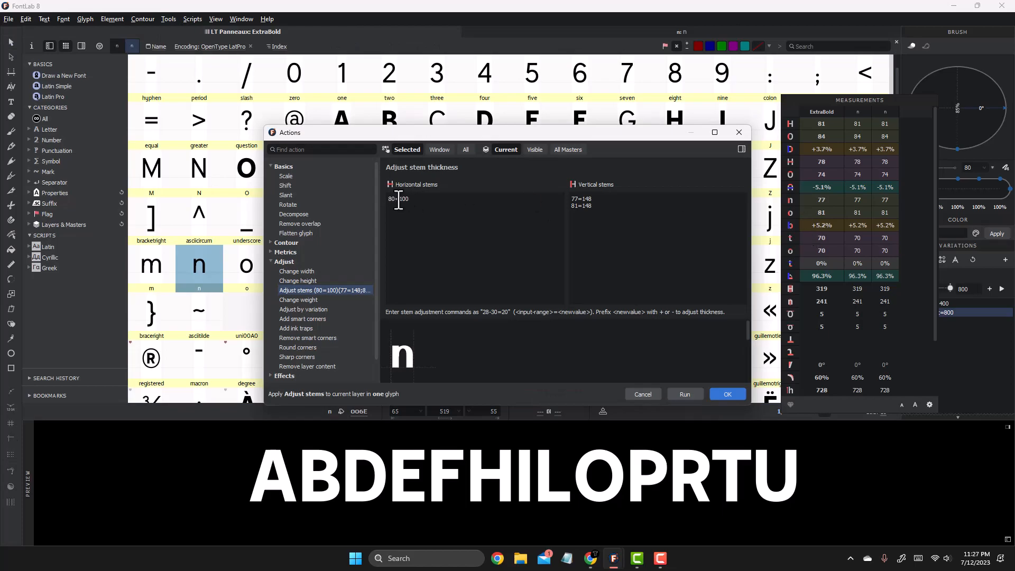
Step: Apply the stem adjustment (80=100, 77=148, 81=148) to n and open its outline
click(726, 393)
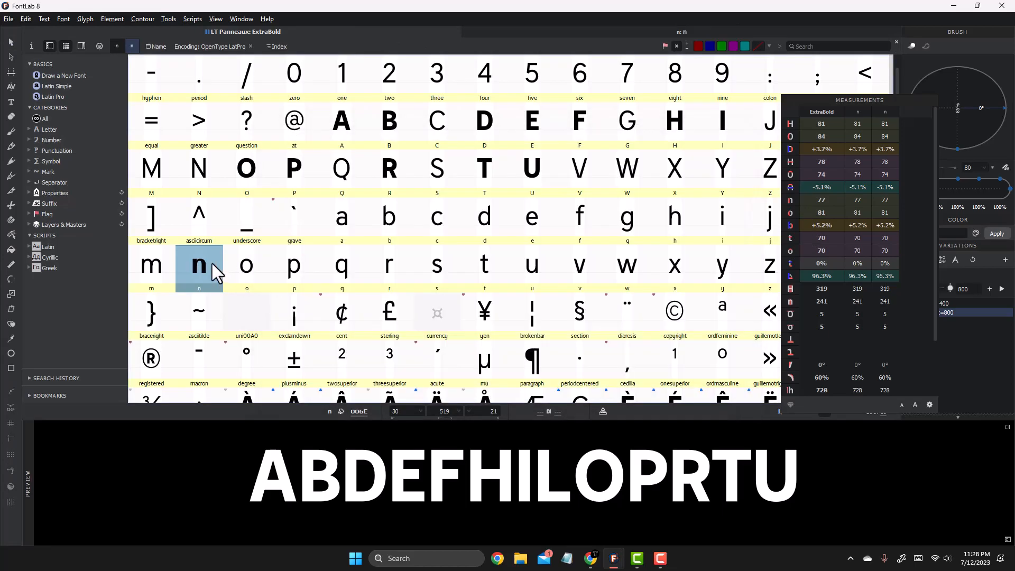
double_click(199, 266)
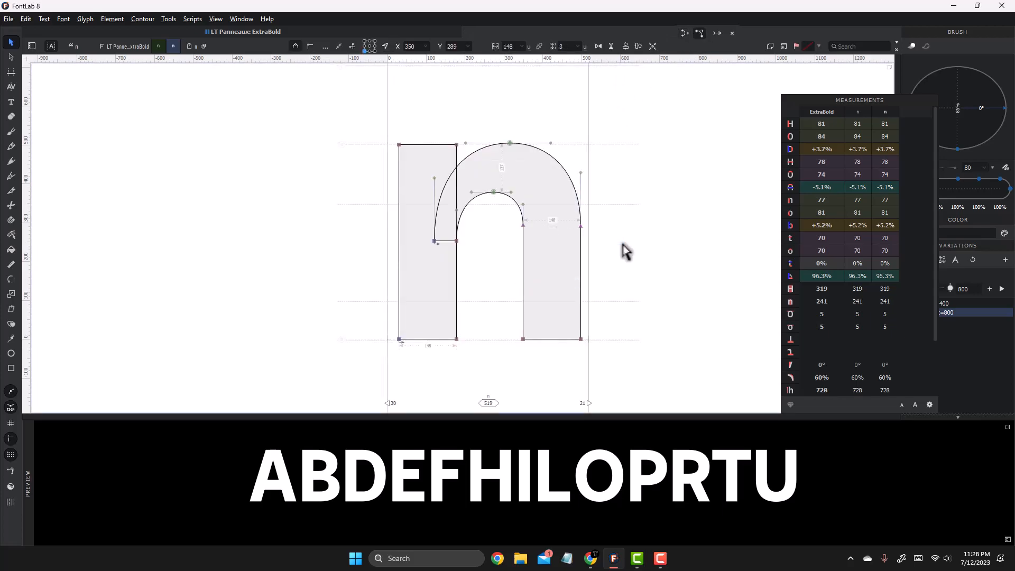
Step: Close the n Glyph window to return to the glyph grid
click(163, 46)
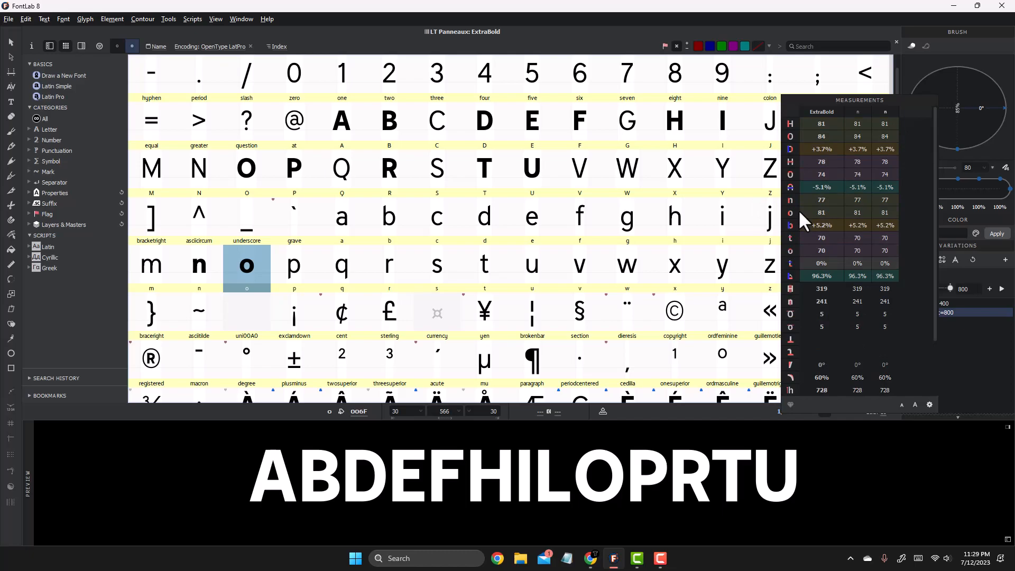
mouse_move(796, 222)
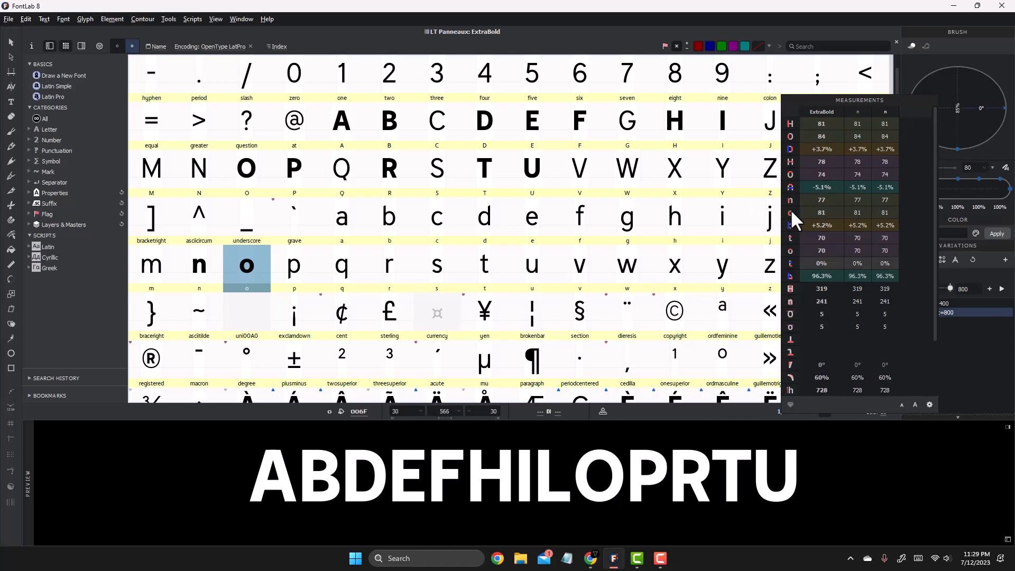